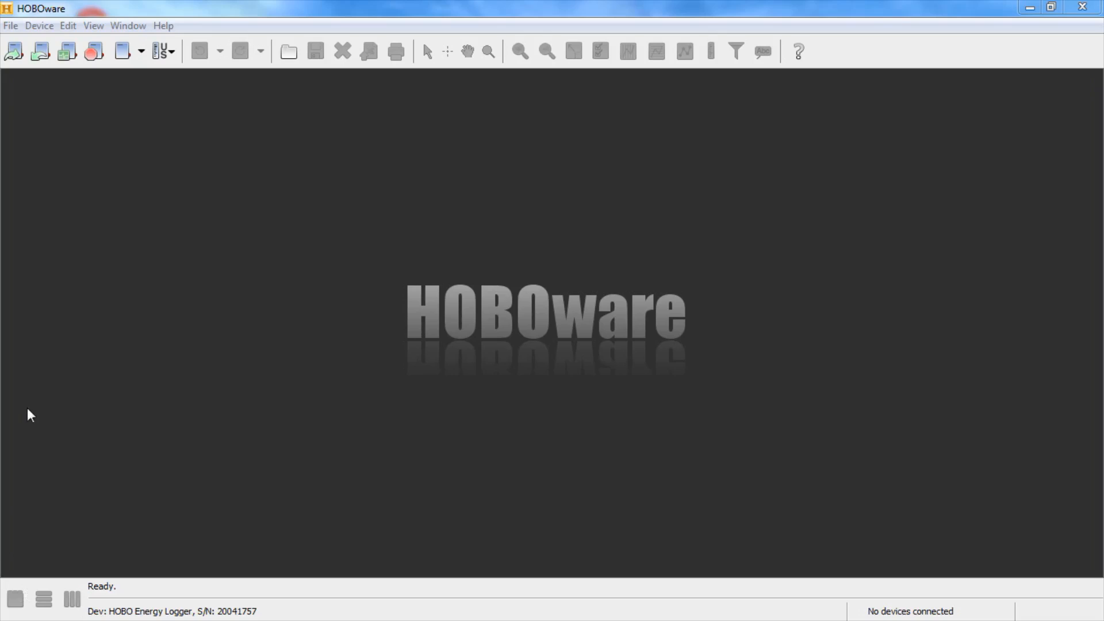
mouse_move(118, 414)
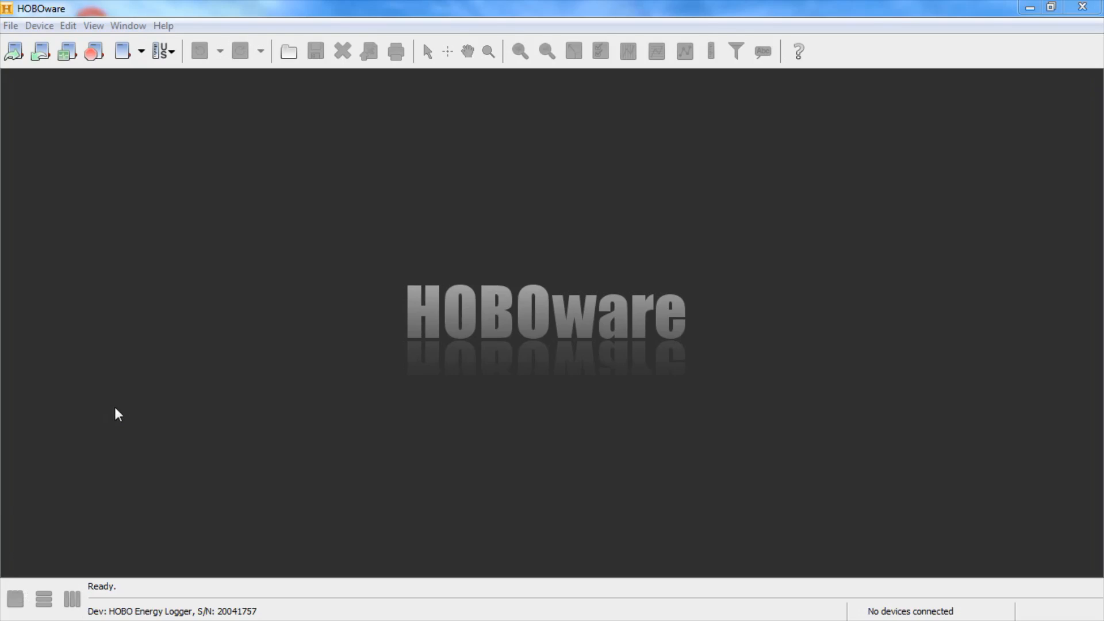
Start a logger launch, choosing the HOBO Energy Logger on COM4
left_click(12, 51)
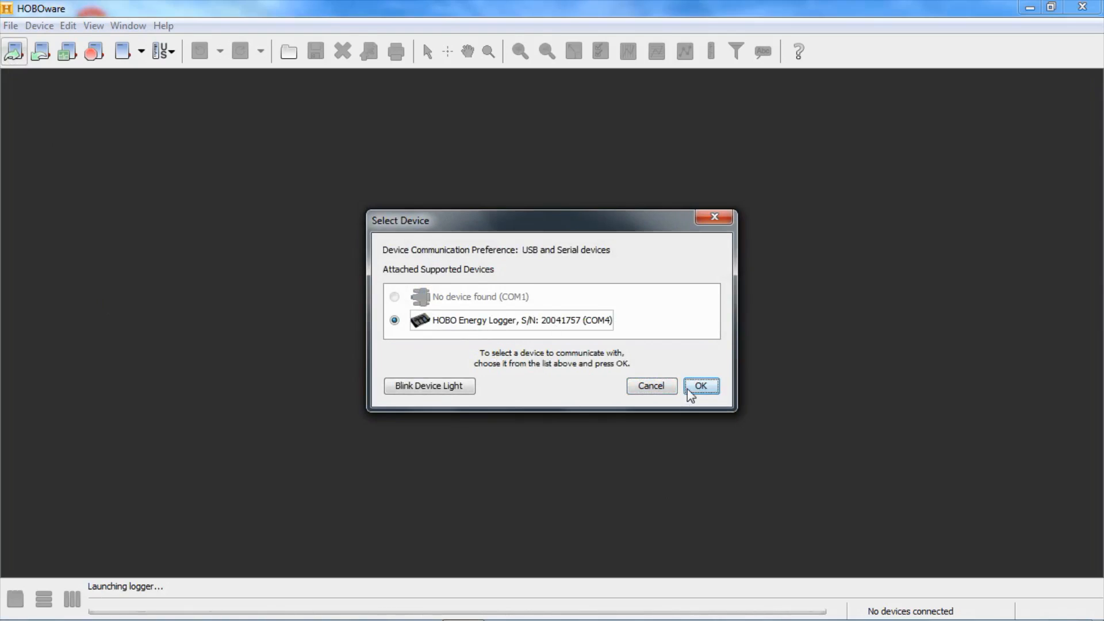
Confirm the HOBO Energy Logger and open its Launch Logger settings
left_click(699, 385)
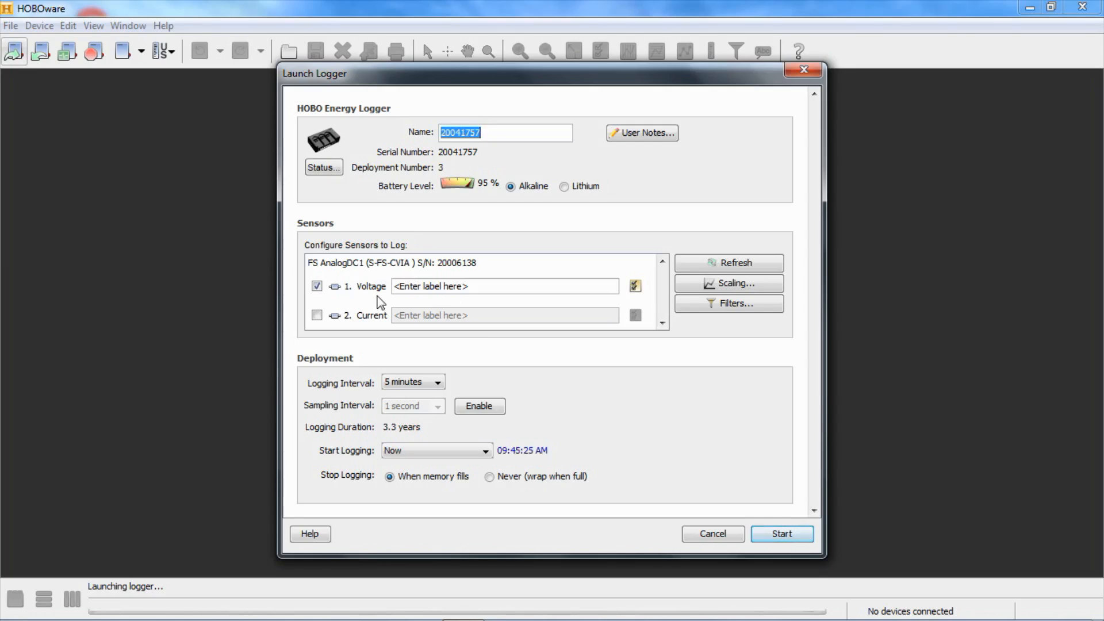
mouse_move(379, 346)
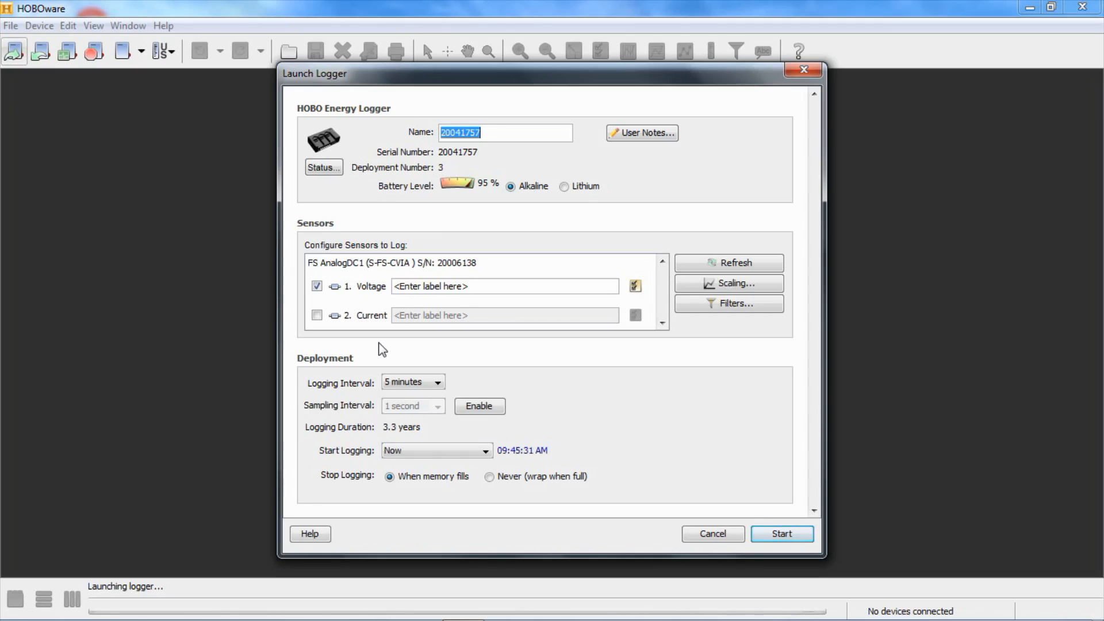
mouse_move(383, 332)
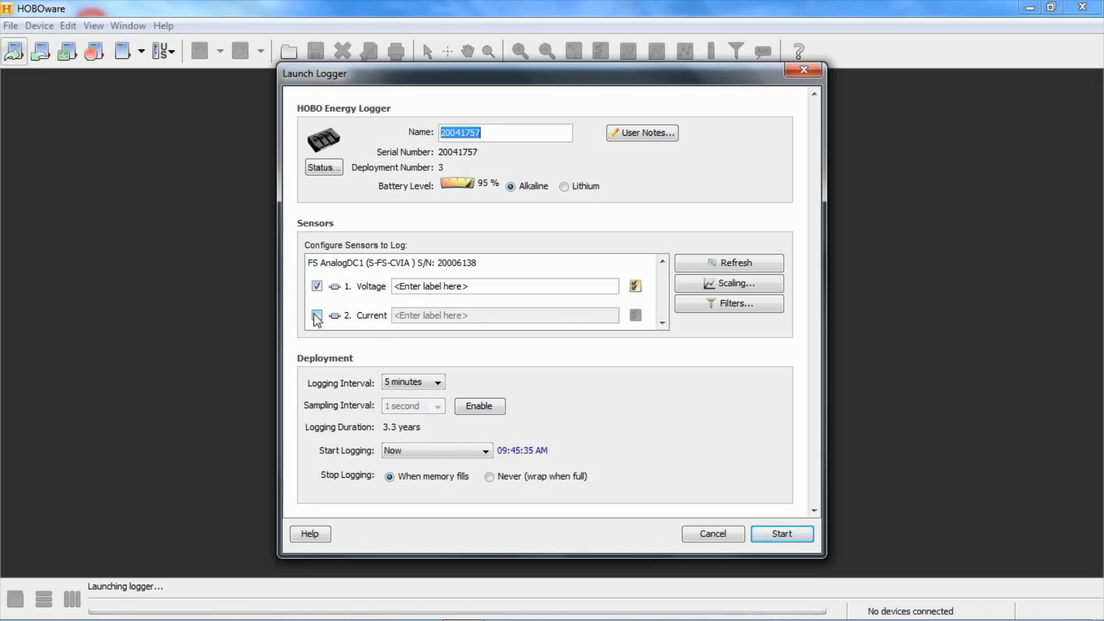
mouse_move(317, 316)
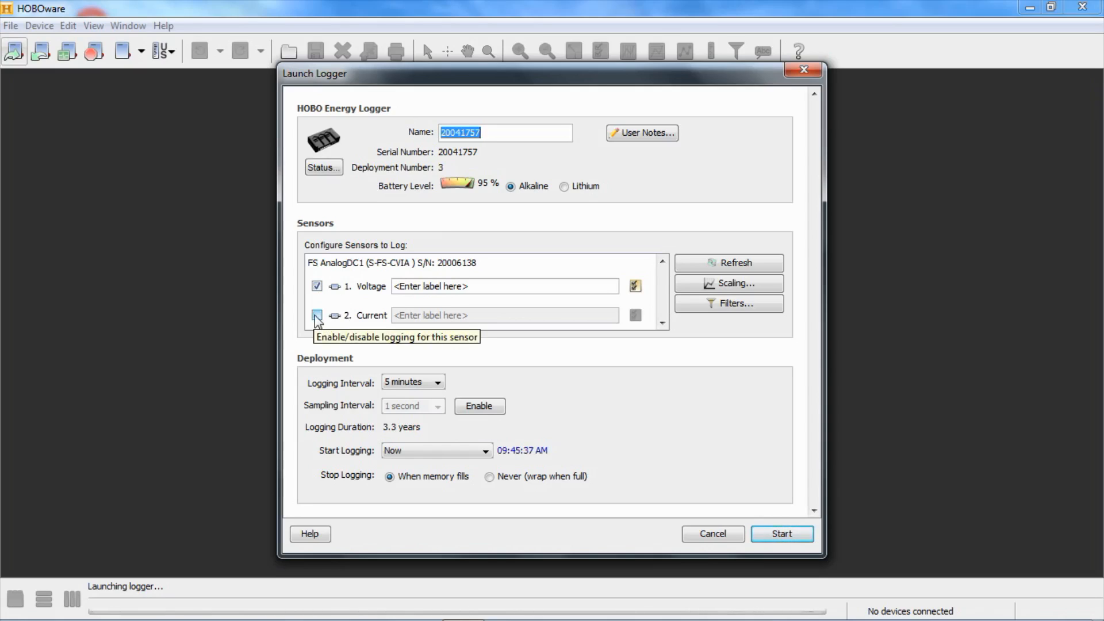
left_click(316, 315)
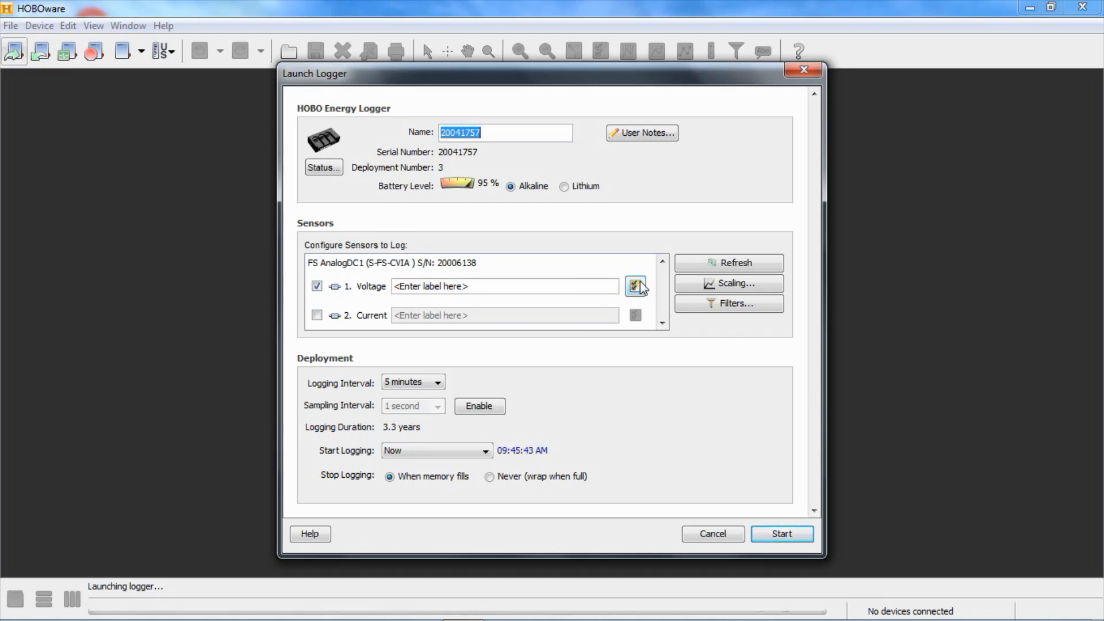
Open the channel 1 Voltage sensor configuration showing 0–10 V scaling
left_click(636, 285)
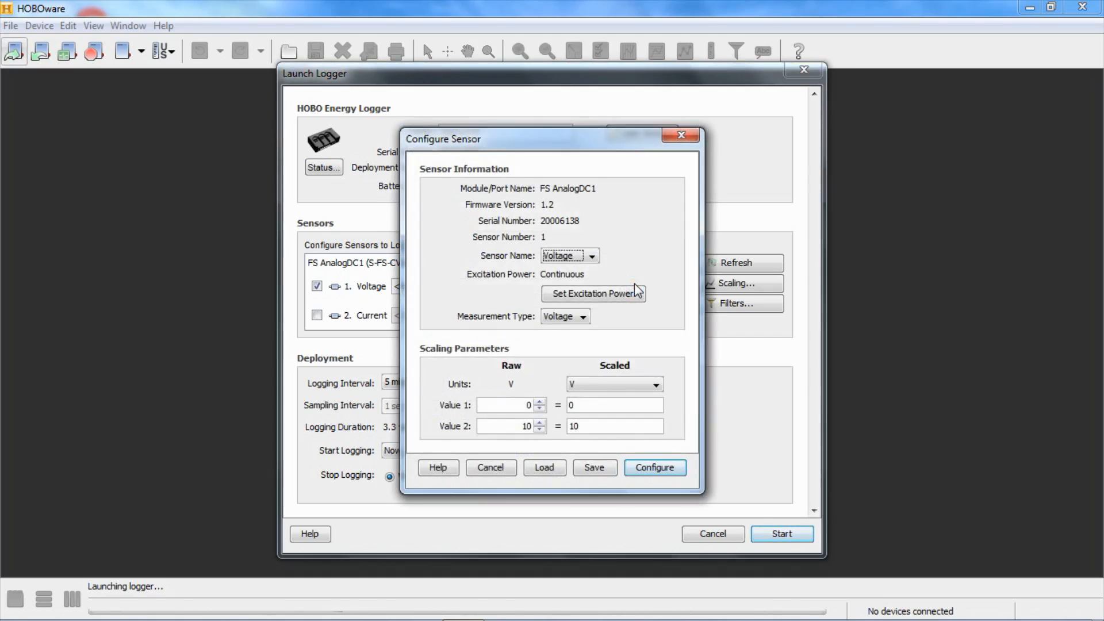
mouse_move(655, 232)
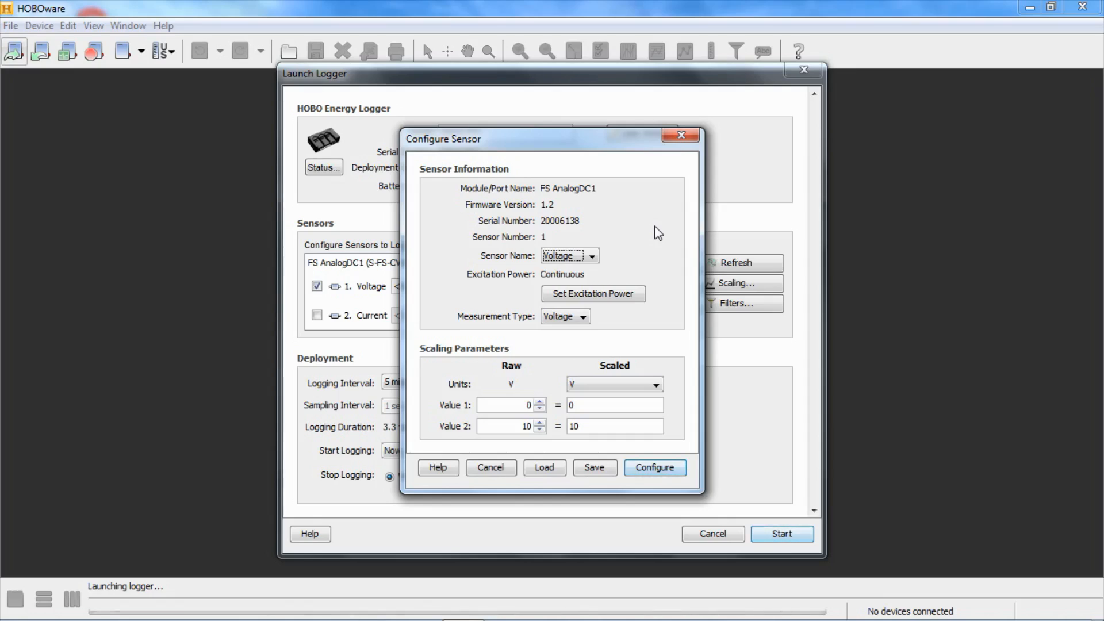
mouse_move(627, 250)
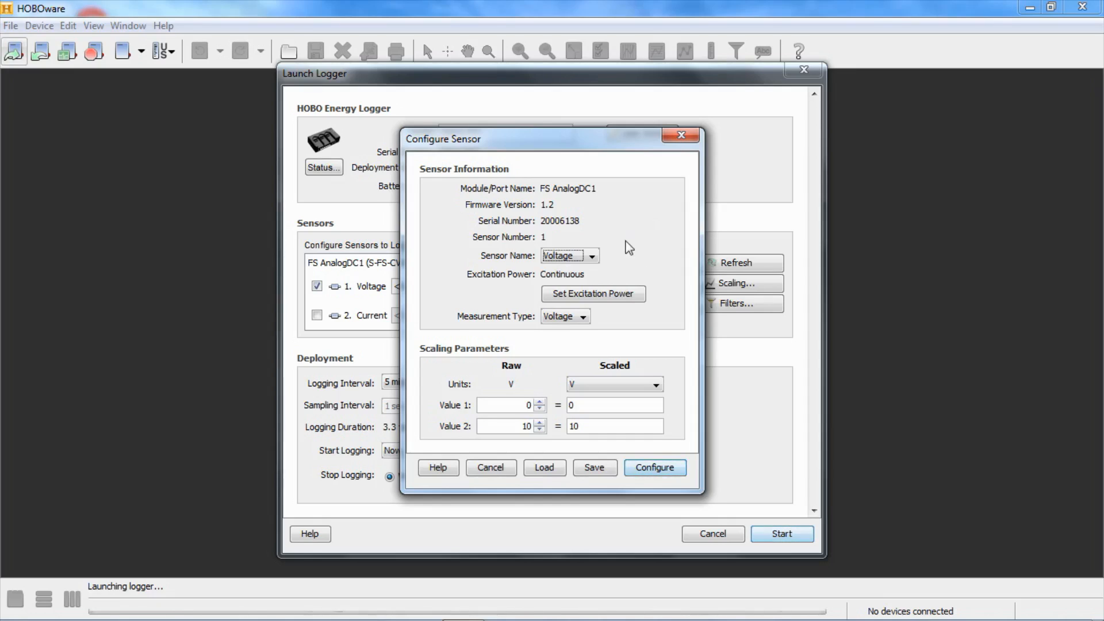
mouse_move(530, 379)
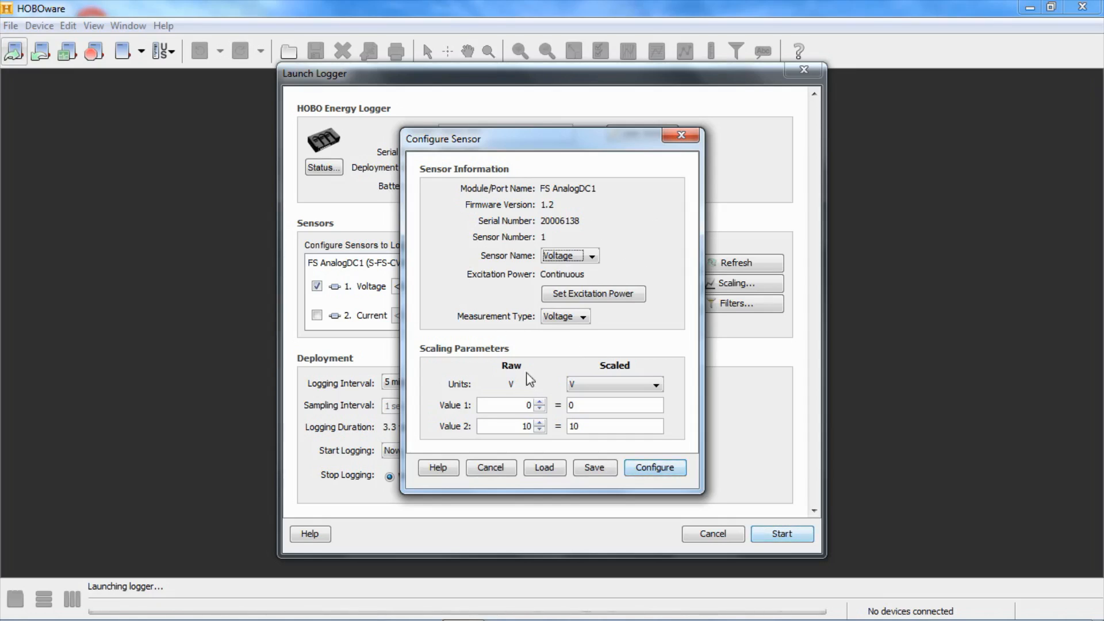
mouse_move(592, 294)
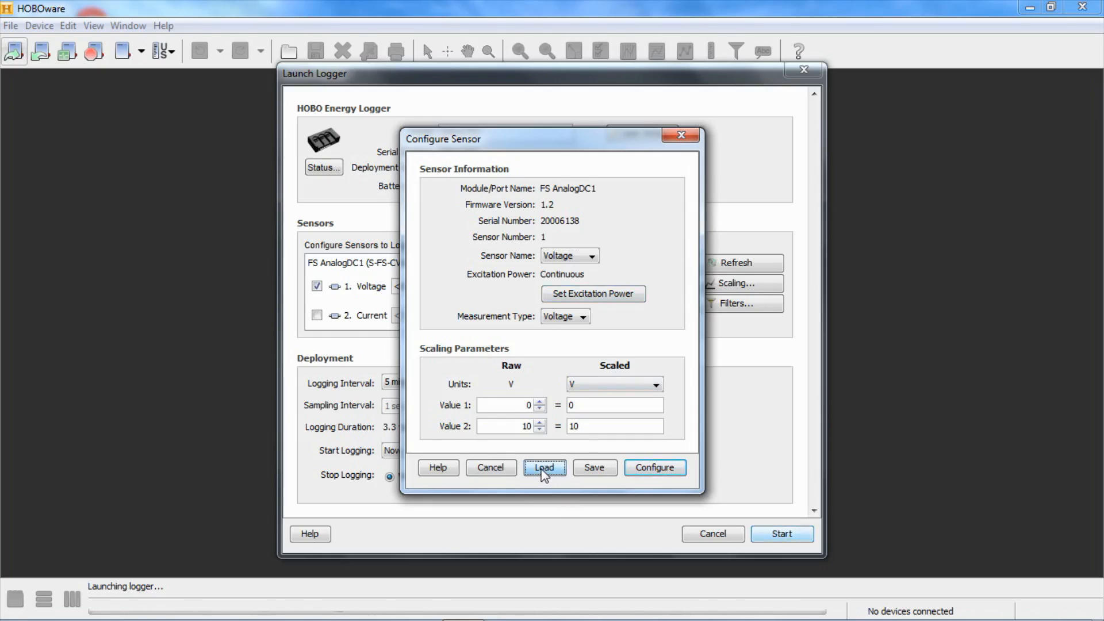
Browse saved configurations down to T-VER-PXU-L-C10.hcfg (0–10 in WC, 20 s excitation)
left_click(543, 467)
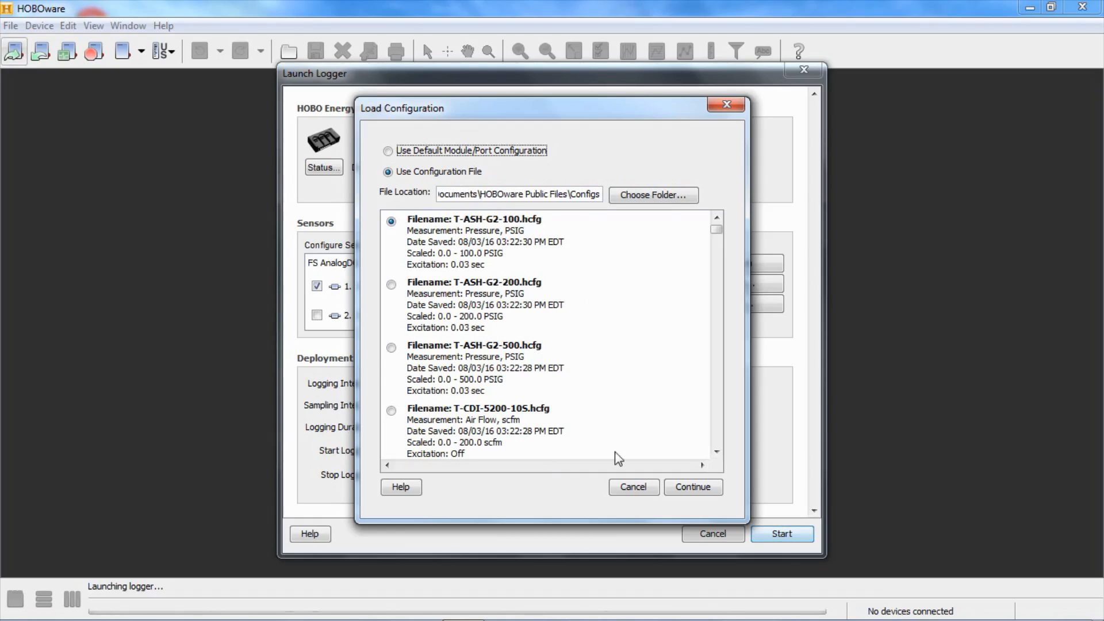
mouse_move(683, 316)
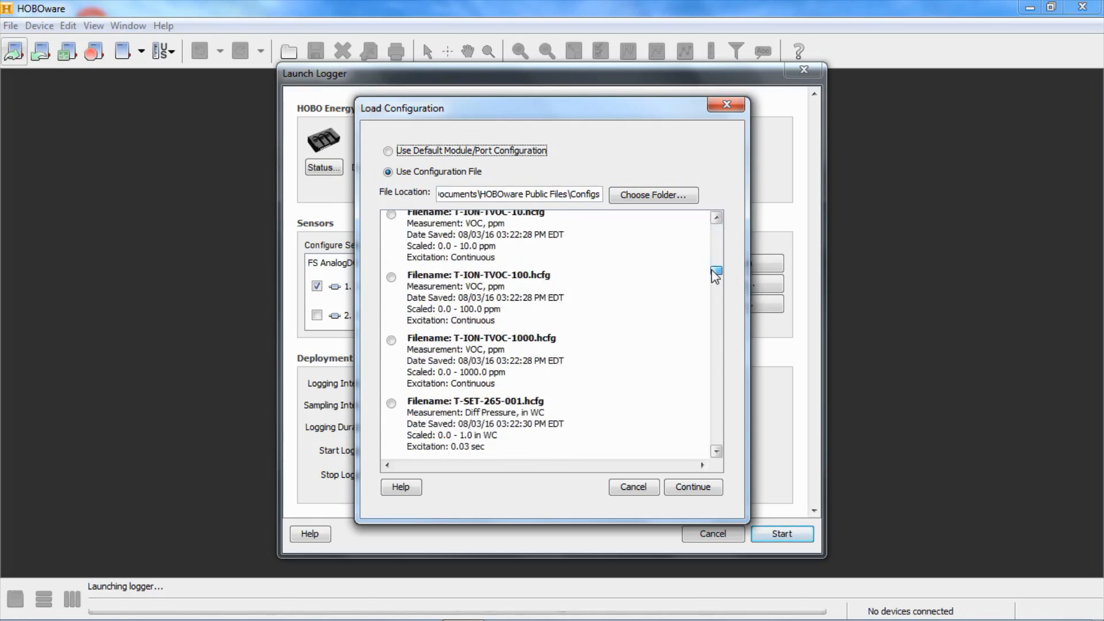
scroll("down", 3)
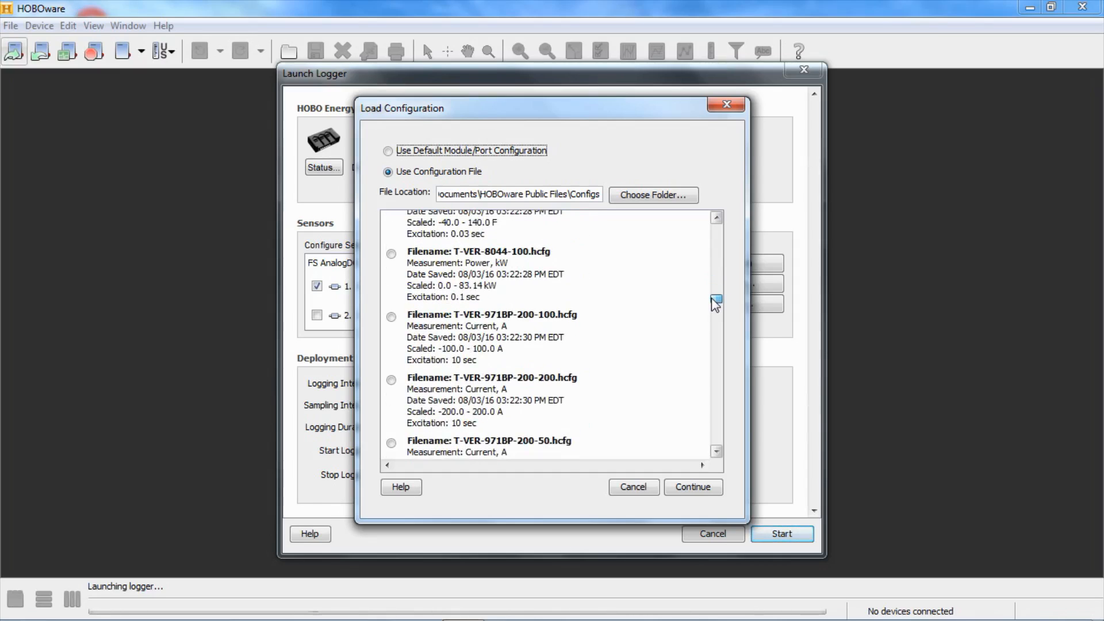
scroll("down", 3)
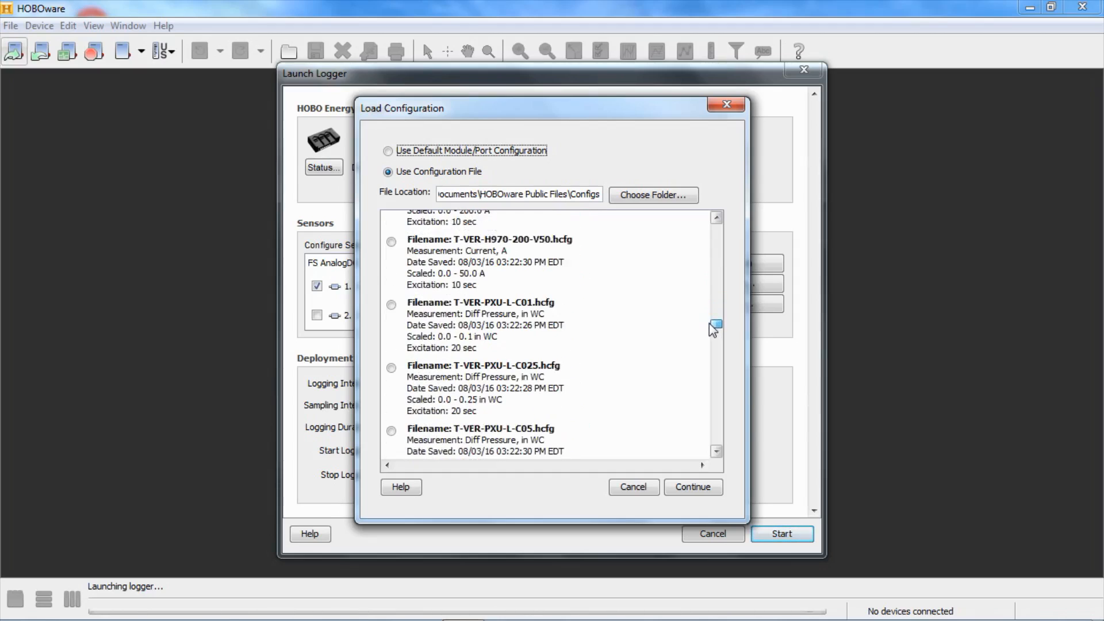
scroll("down", 3)
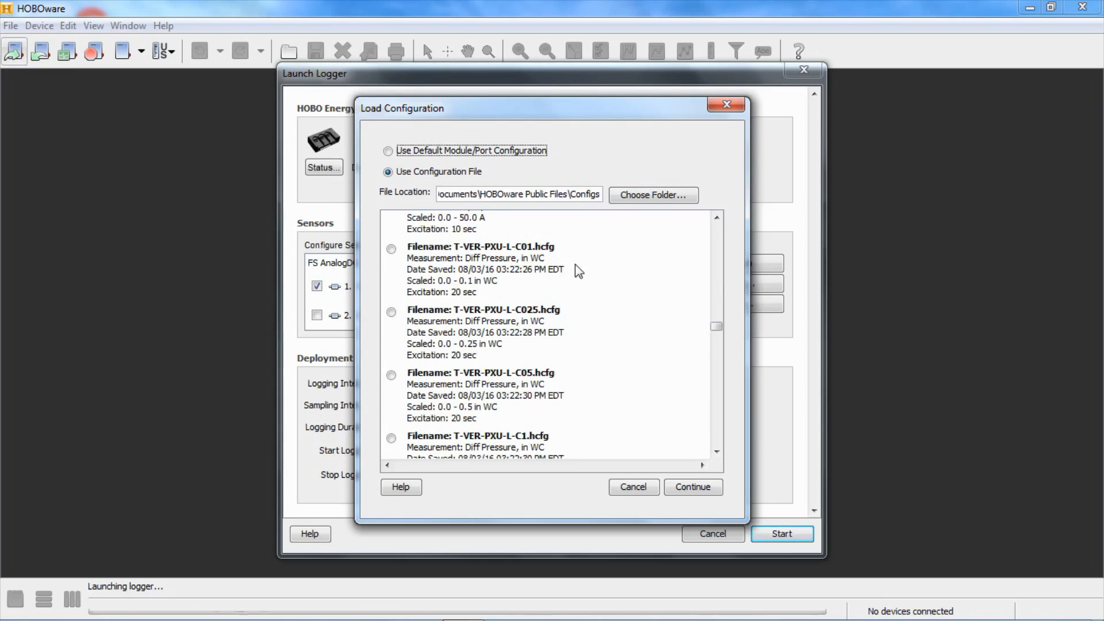
mouse_move(514, 255)
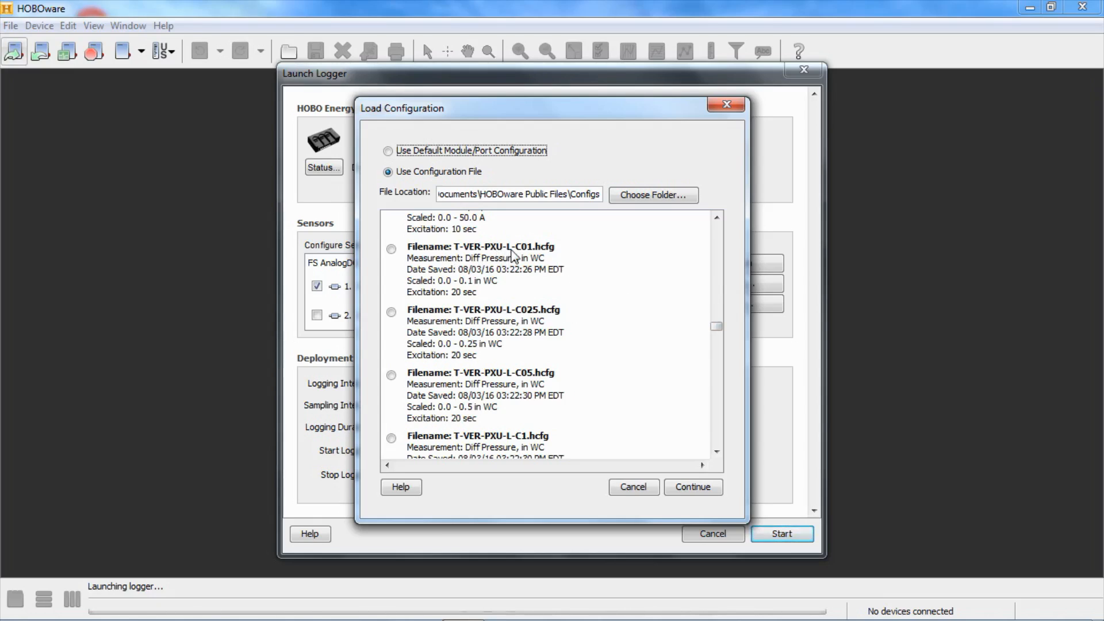
mouse_move(626, 327)
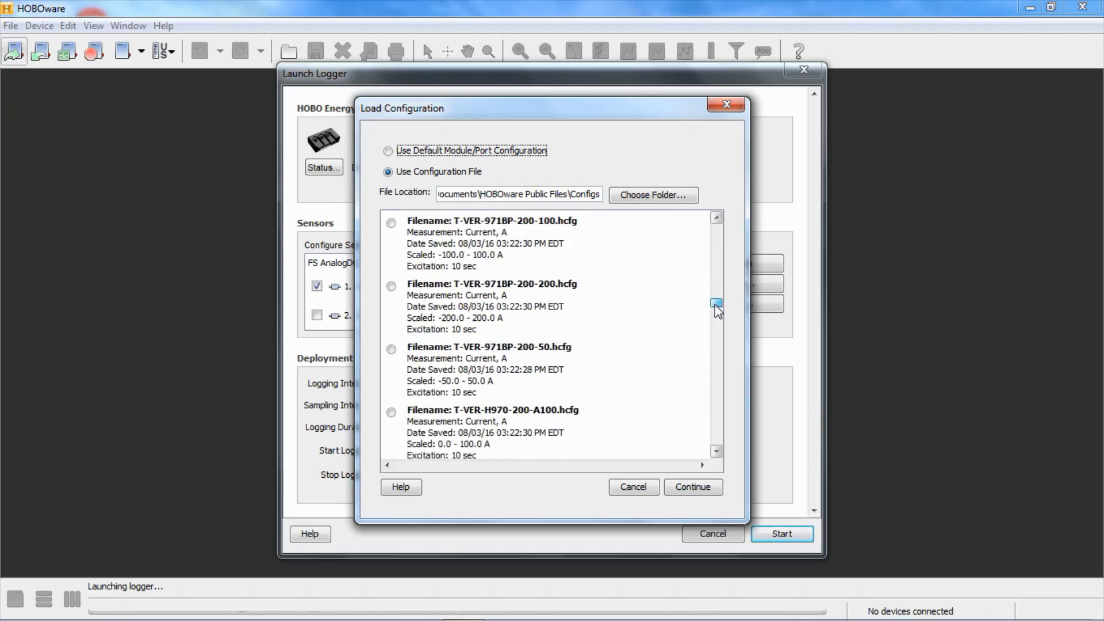
left_click(715, 315)
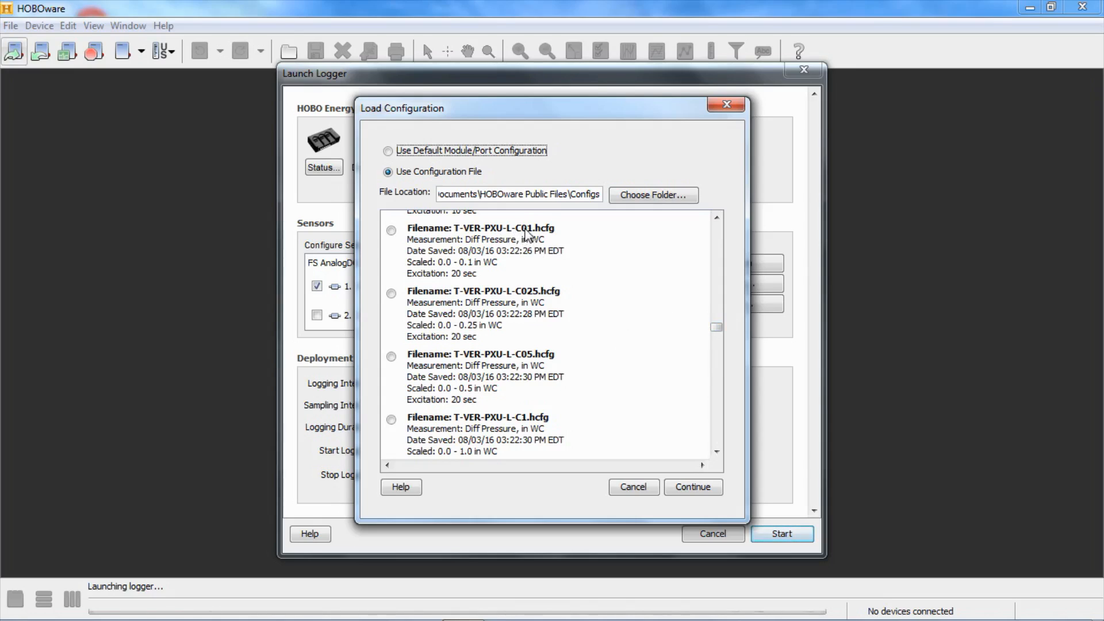
mouse_move(619, 292)
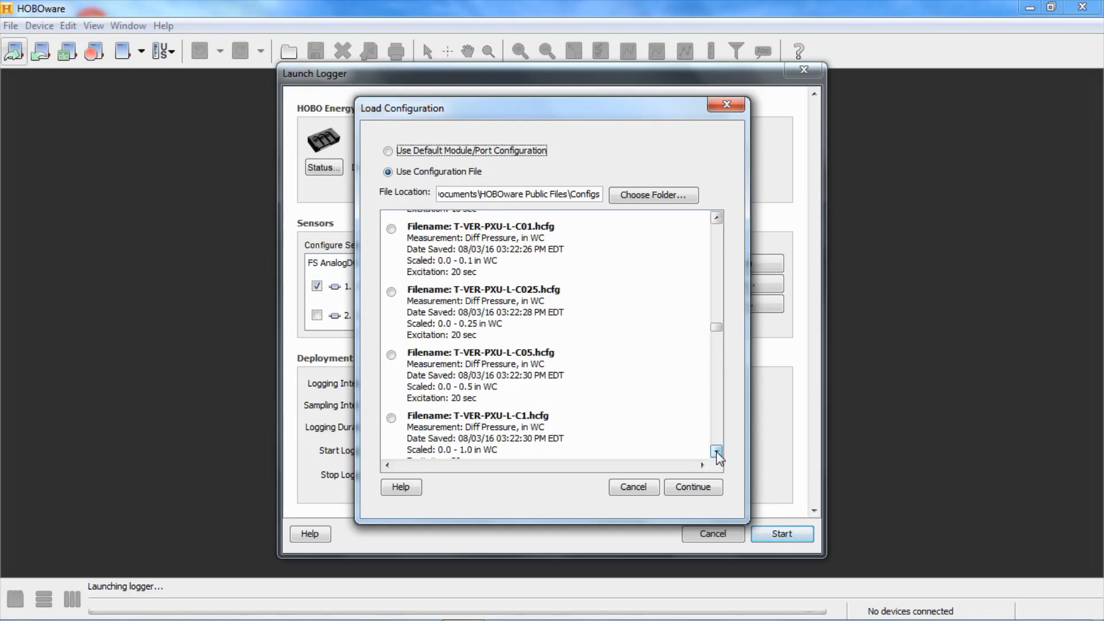
left_click(716, 452)
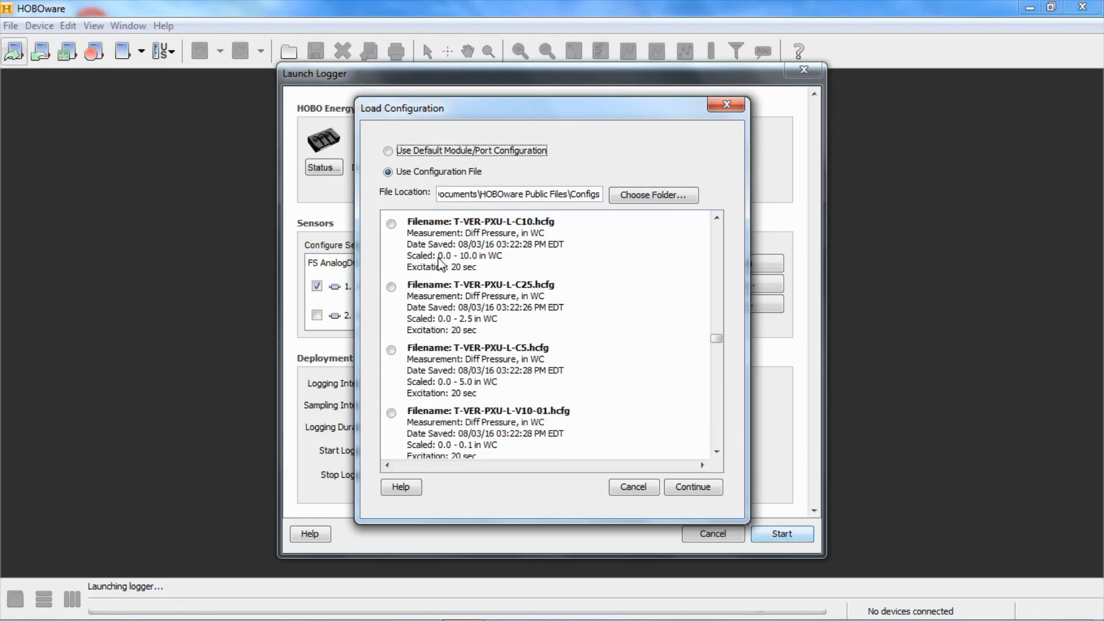
mouse_move(505, 264)
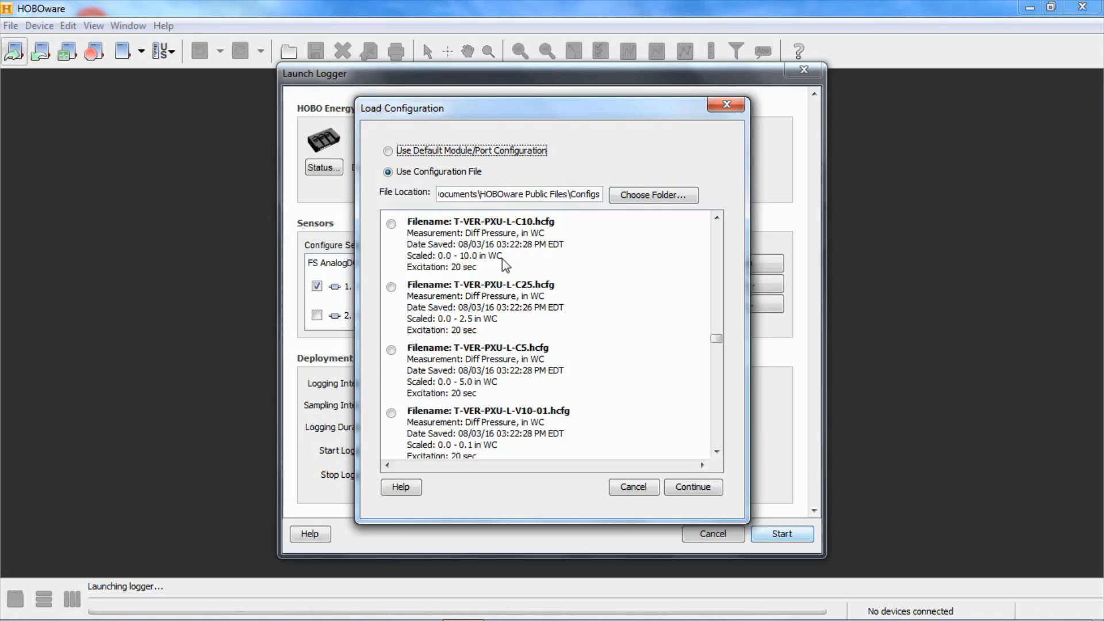
mouse_move(579, 277)
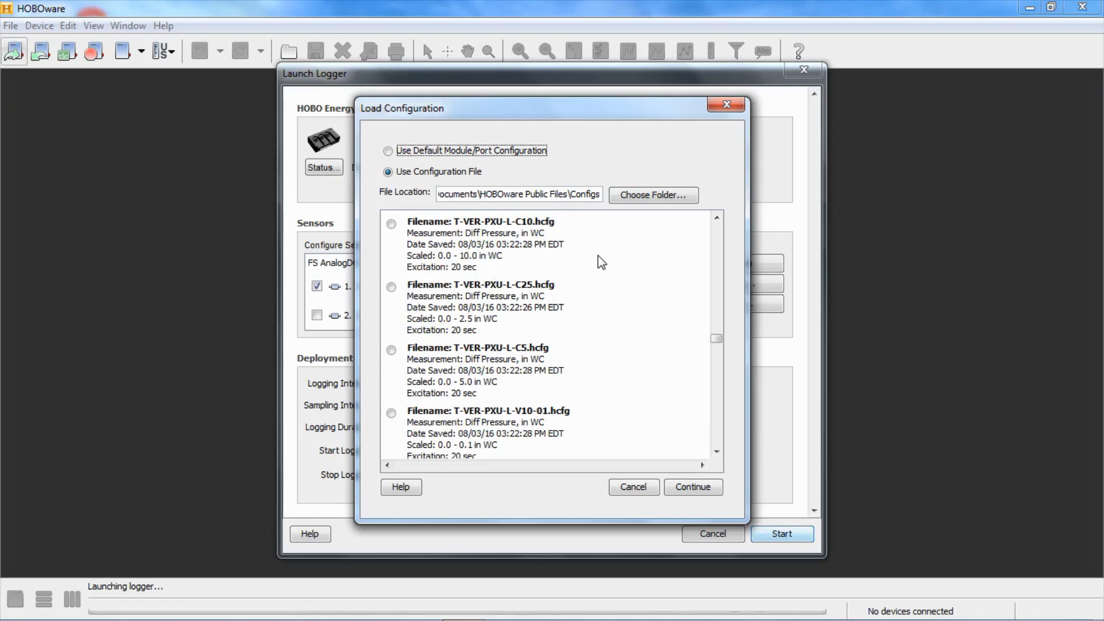
Load T-VER-PXU-L-C10.hcfg for 4–20 mA to 0–10 in WC, 20 s warm-up
left_click(392, 224)
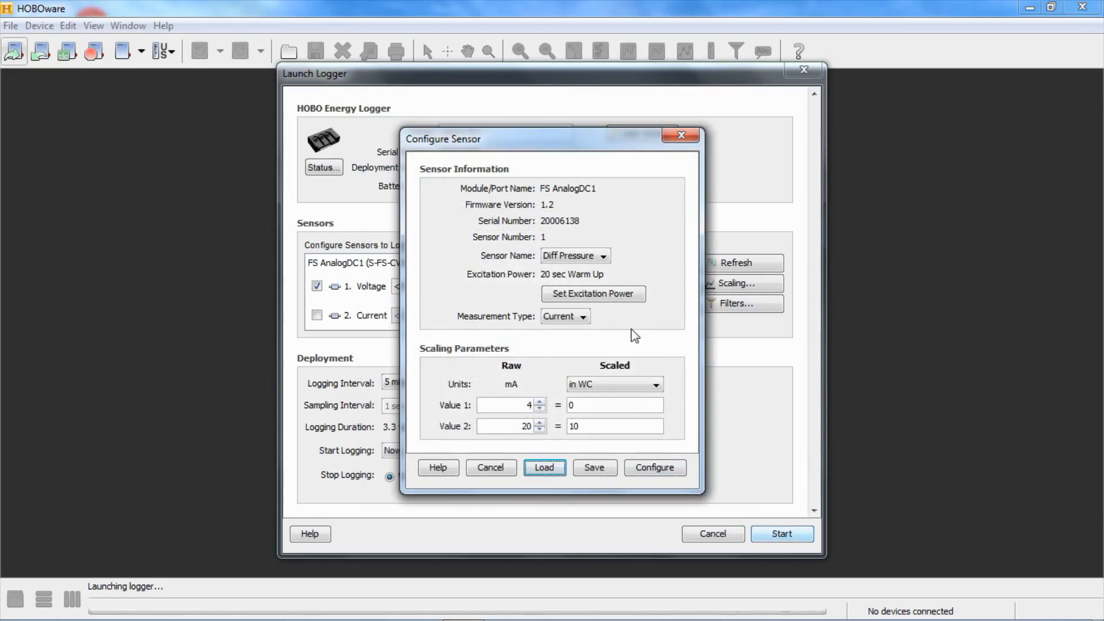
mouse_move(609, 252)
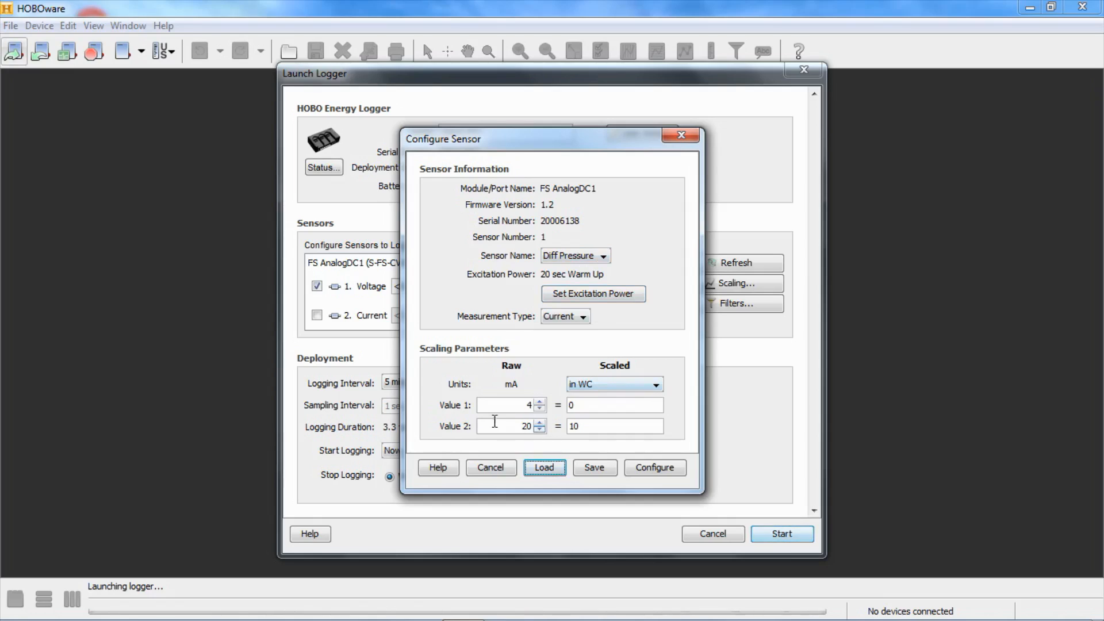
mouse_move(528, 391)
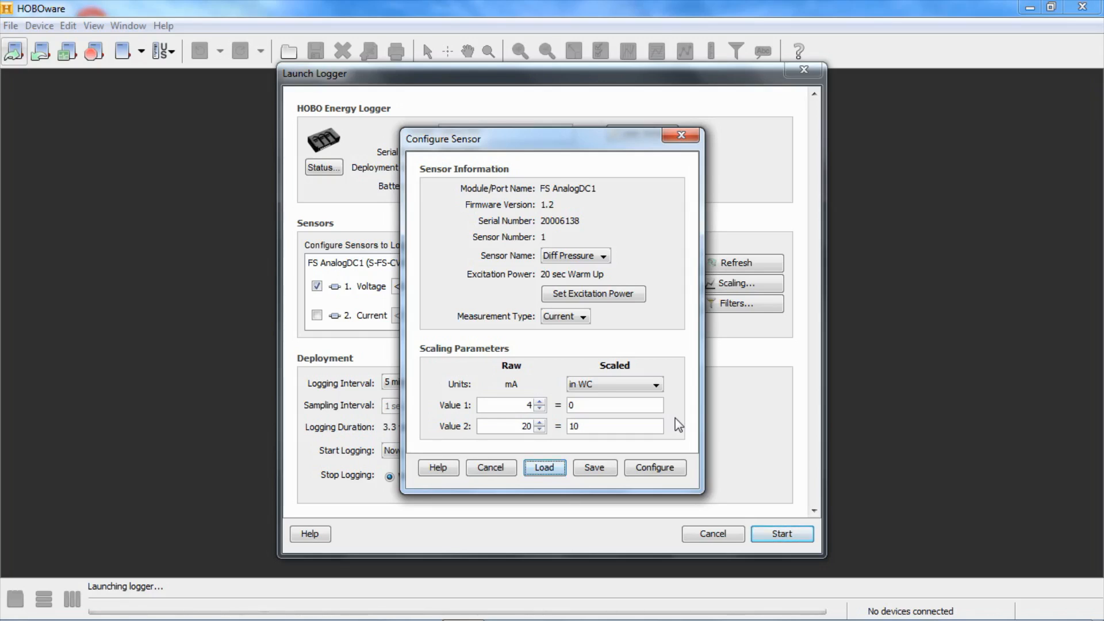
mouse_move(656, 278)
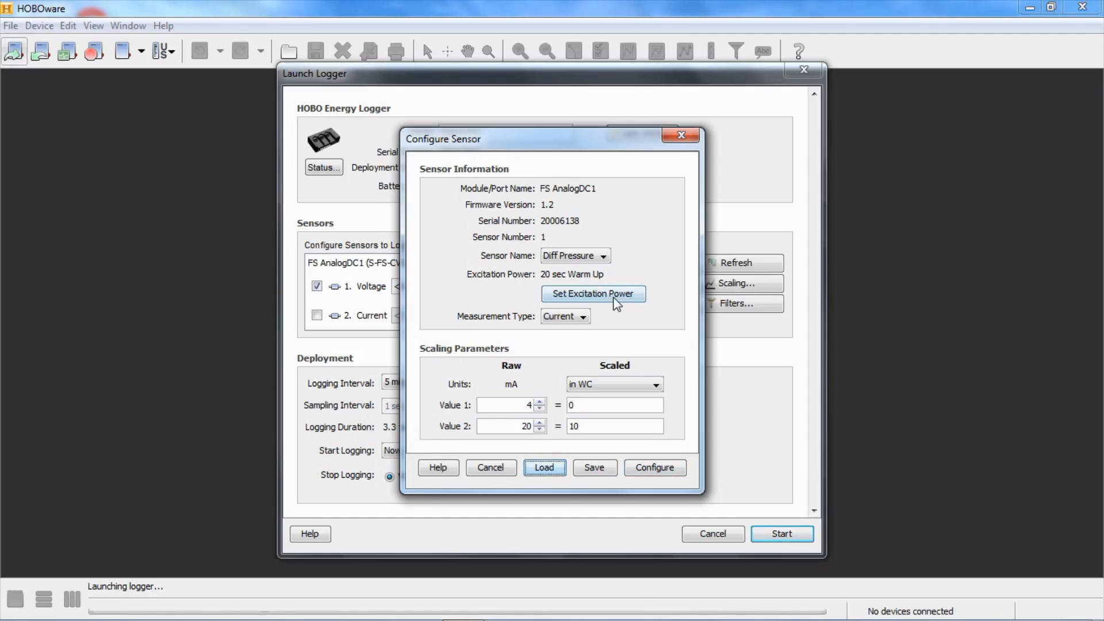
left_click(593, 294)
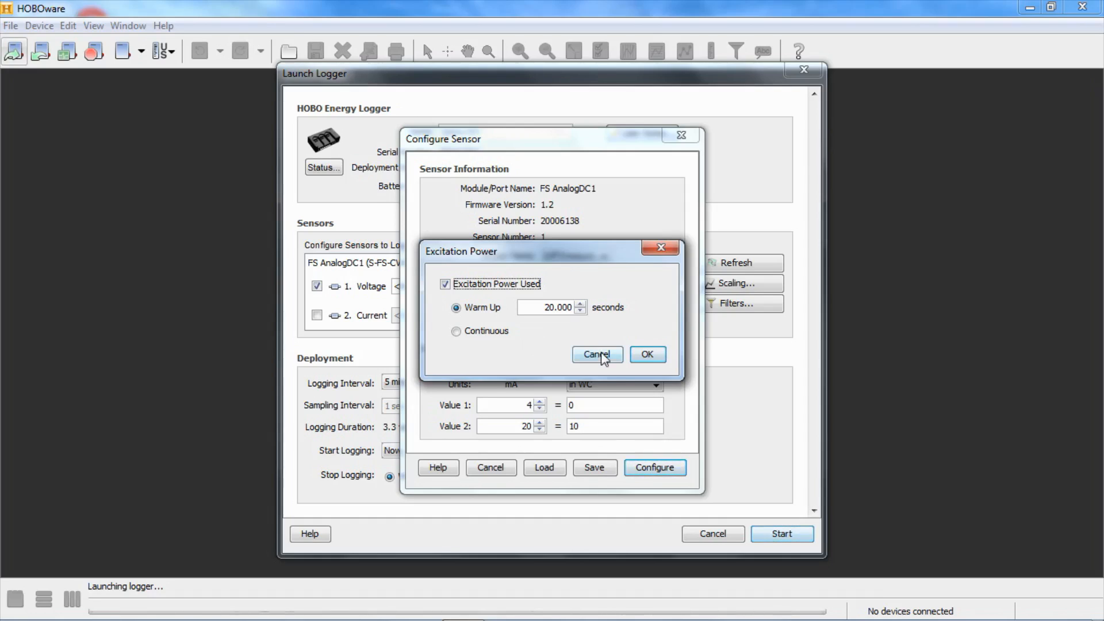
left_click(597, 354)
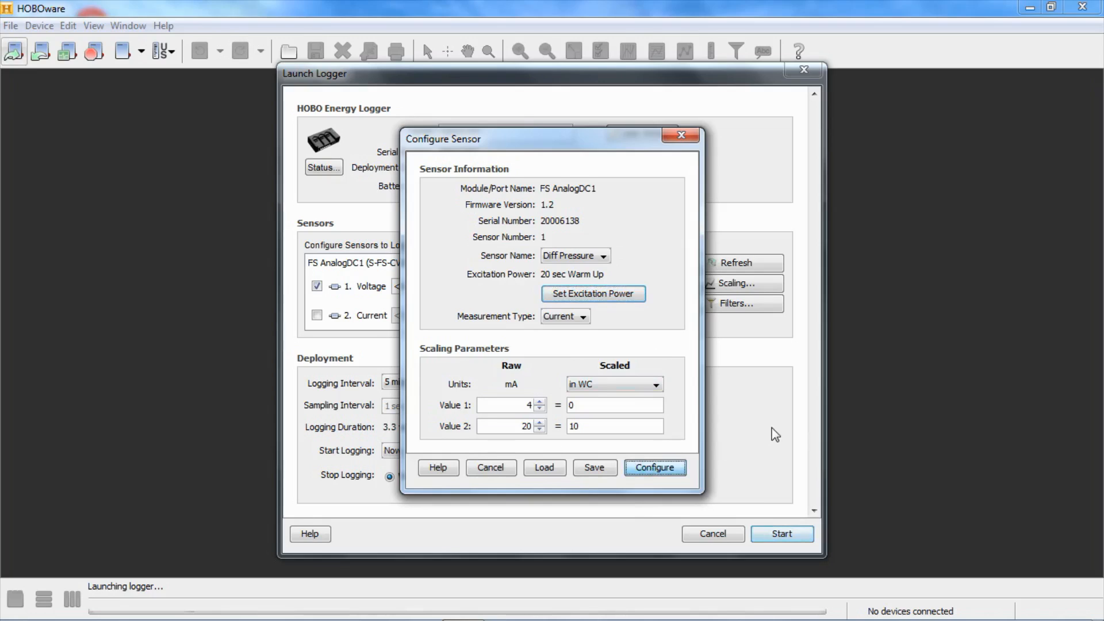
Apply the Diff Pressure setup to channel 1 and skip configuring channel 2
left_click(653, 467)
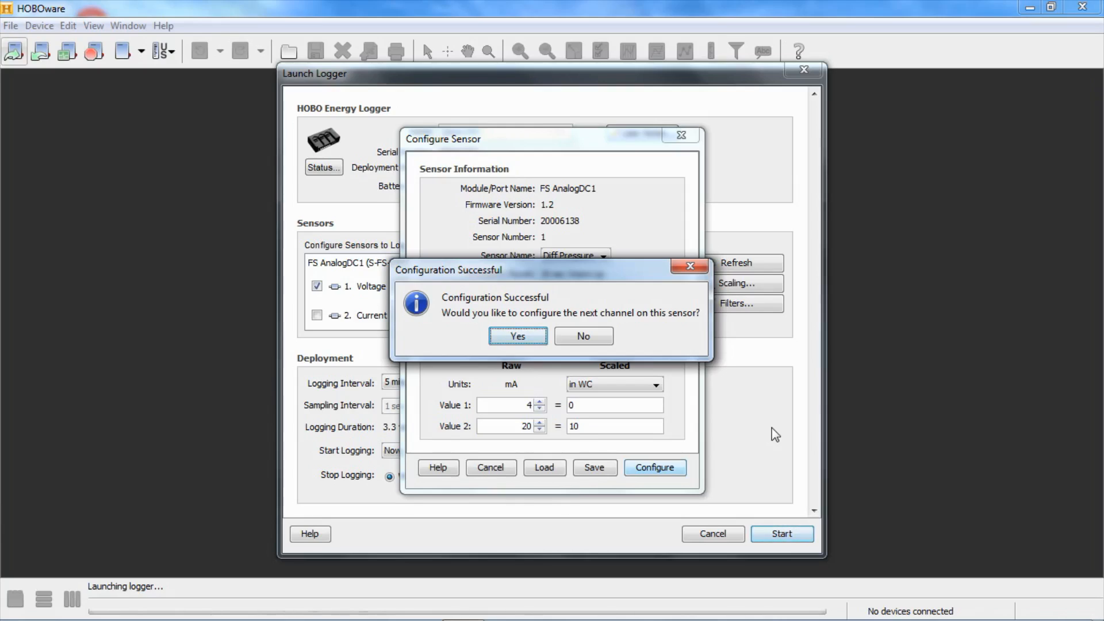
mouse_move(762, 400)
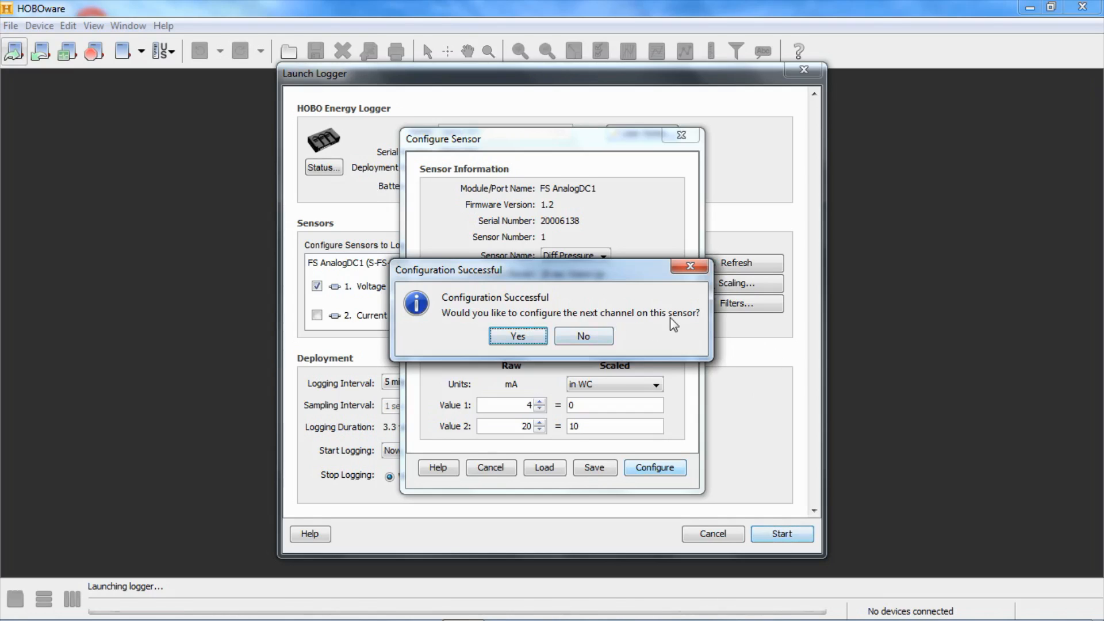
left_click(584, 335)
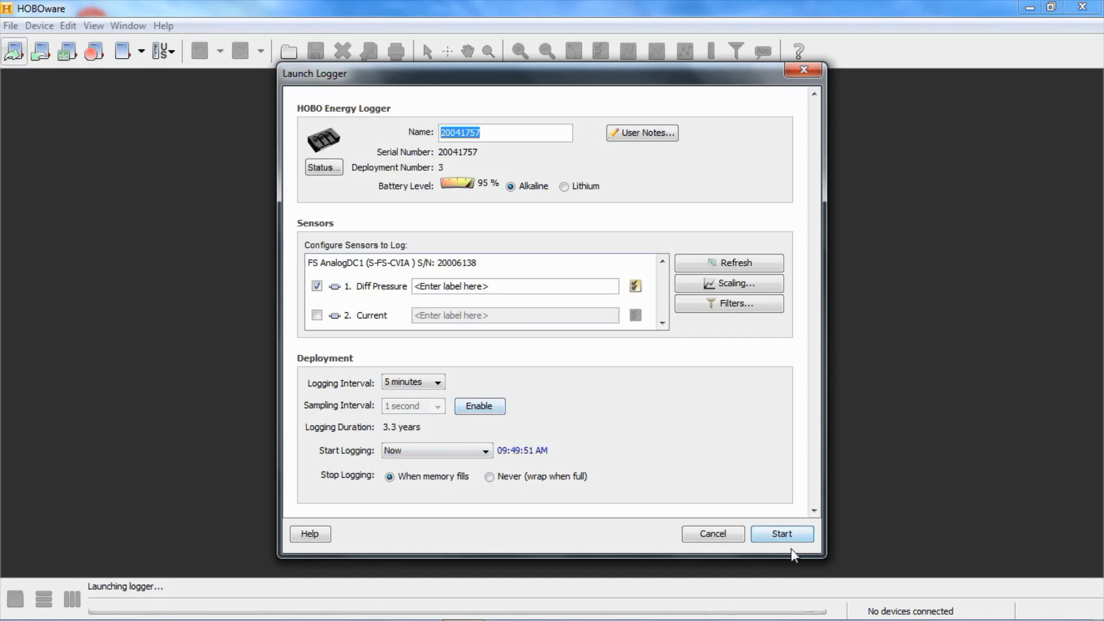
Start the logger launch and proceed past the pre-launch warning
left_click(781, 533)
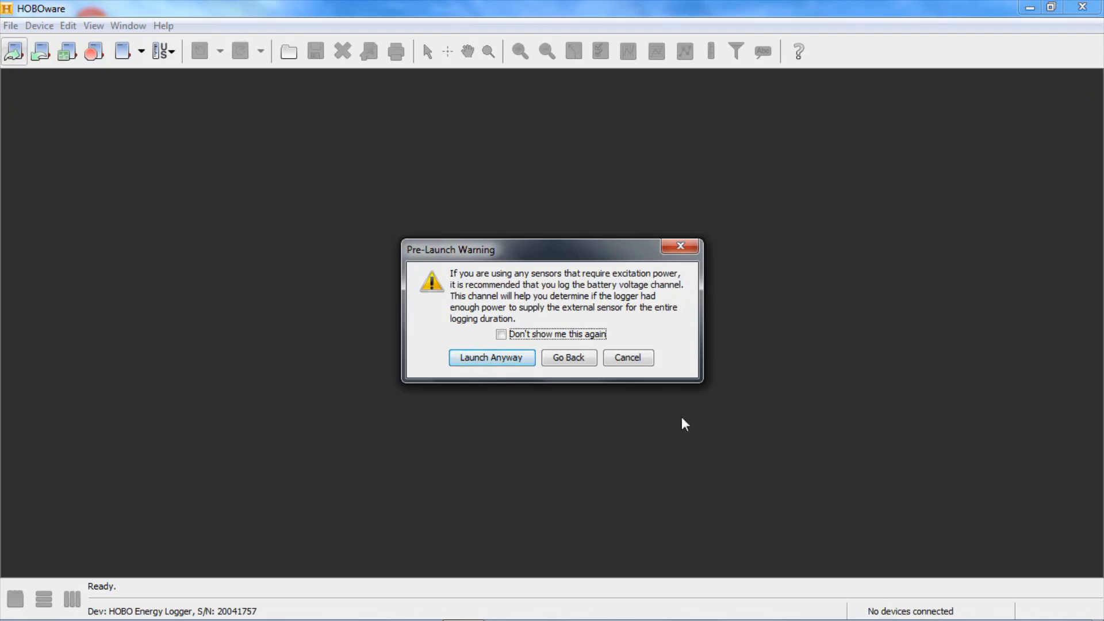
left_click(490, 358)
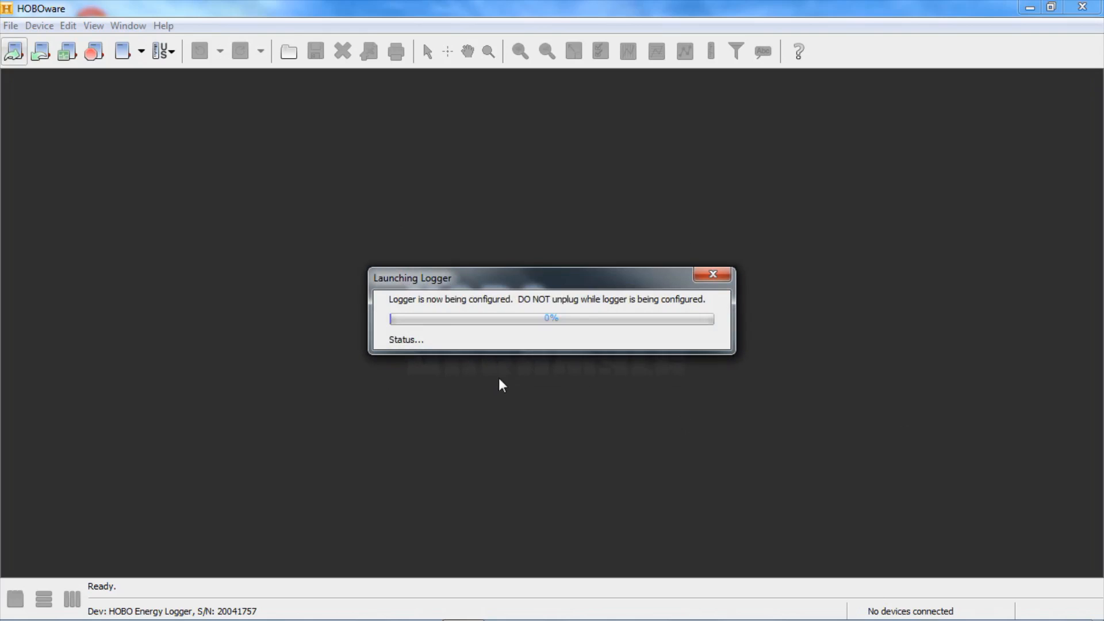